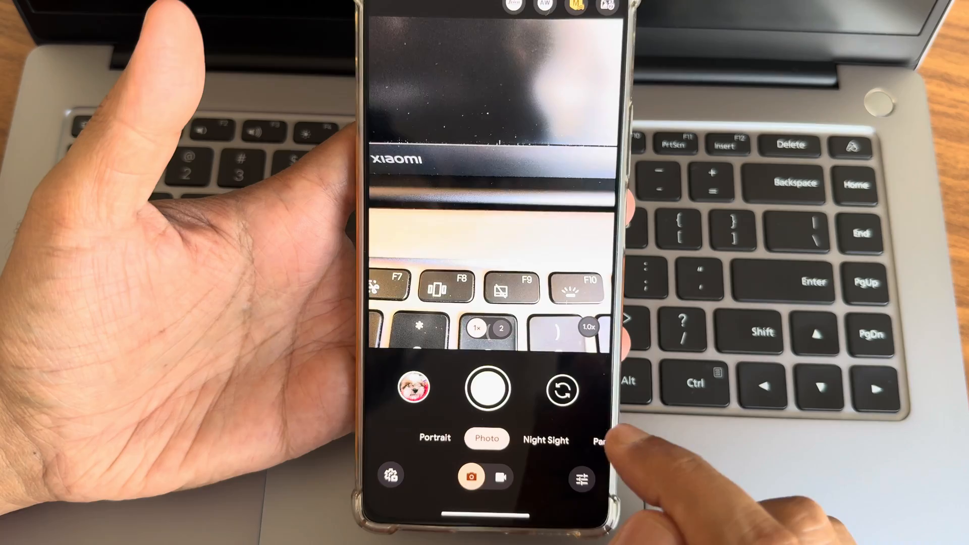
# Browse into Internal storage > Download and start copying the AGC XML config file.
pyautogui.click(414, 394)
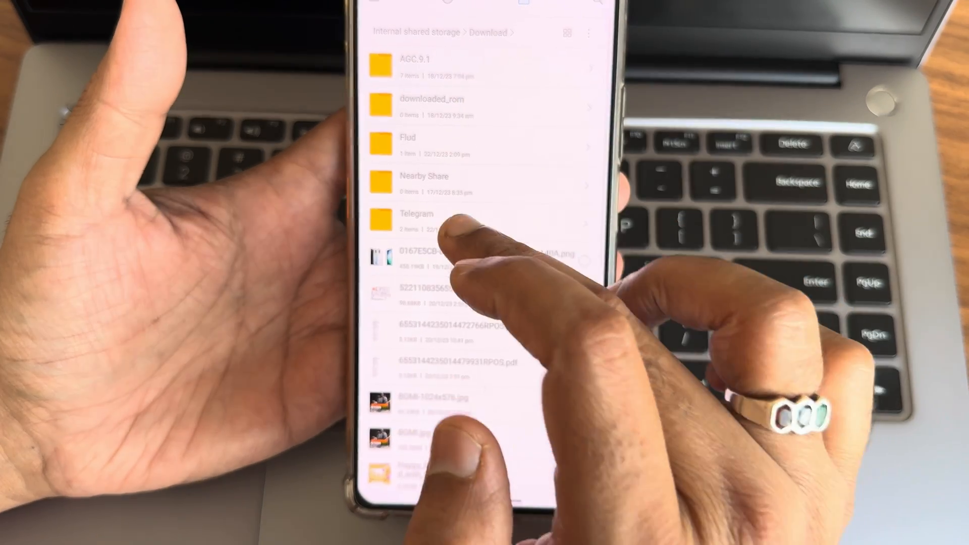
pyautogui.click(417, 214)
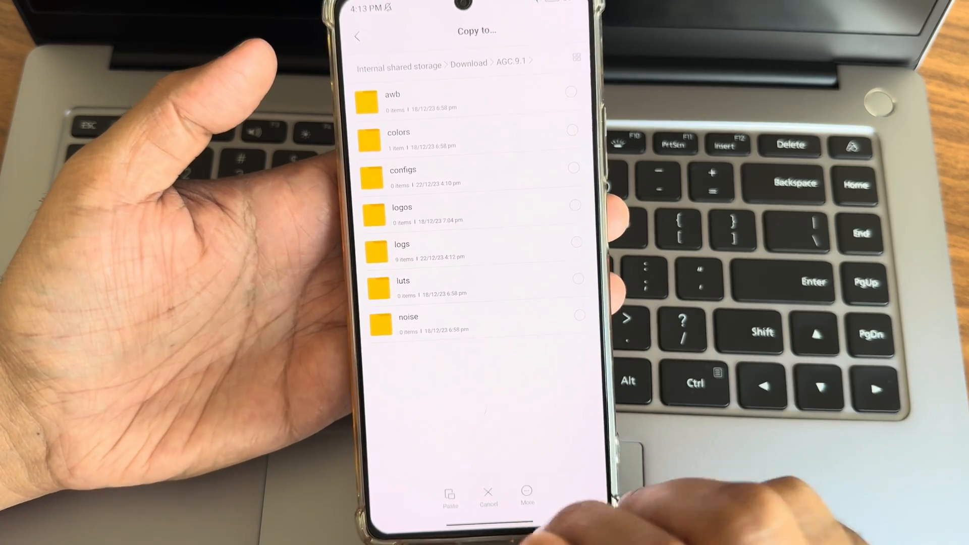
# Choose Download/AGC 9.1/configs as the copy destination for the config file.
pyautogui.click(403, 170)
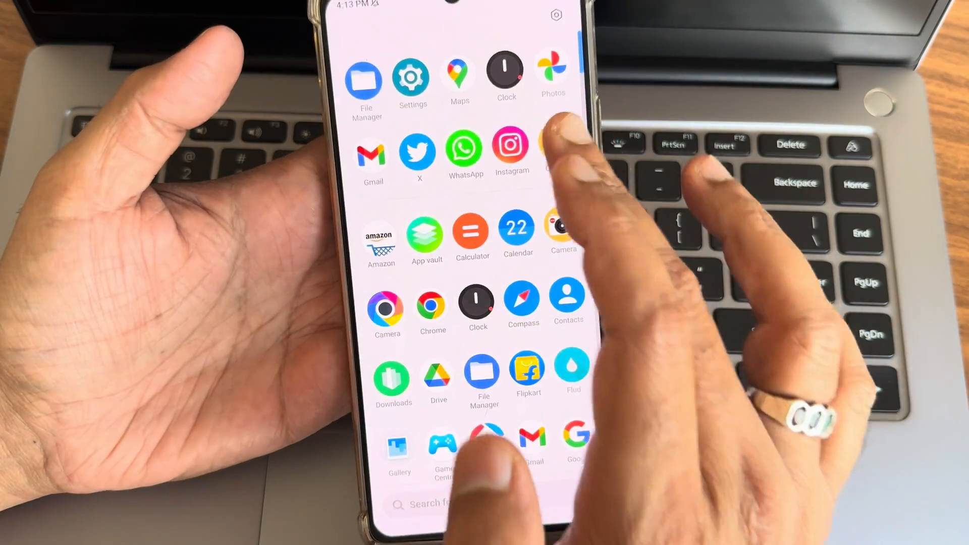
# Launch AGC Camera from the app drawer and show its Photo settings General tab.
pyautogui.click(557, 150)
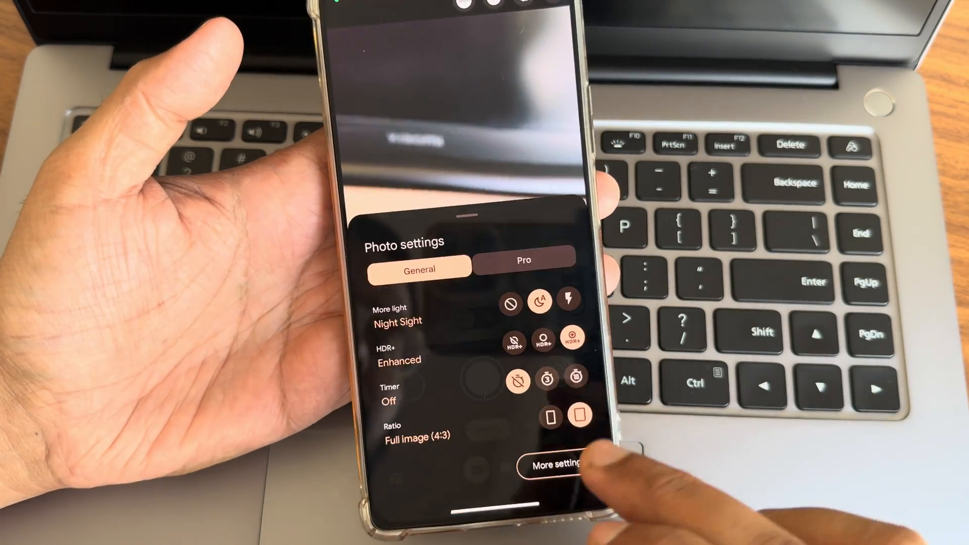